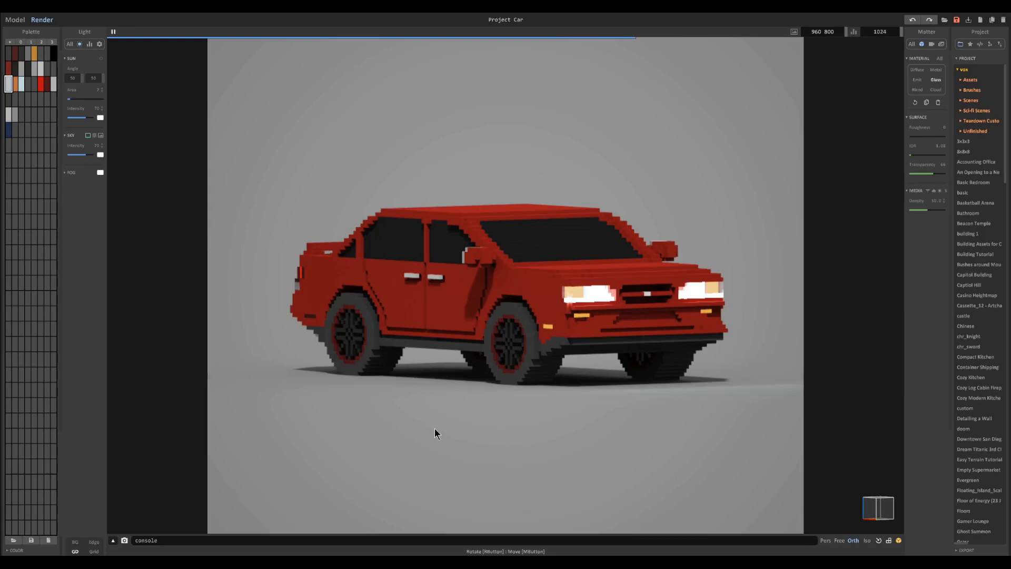
mouse_move(443, 389)
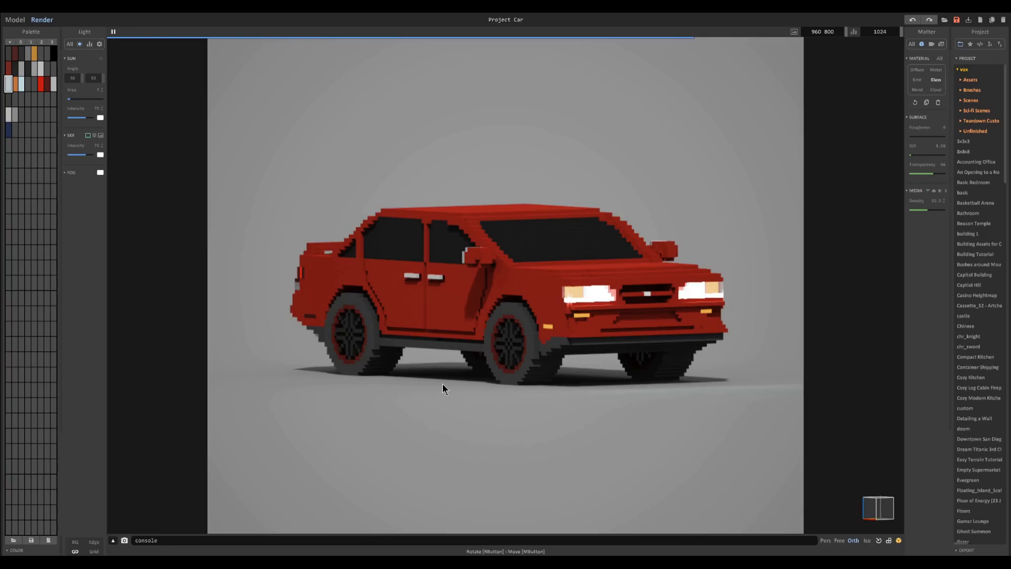
- Compare the car in the model editing view and the rendered view a few times
click(13, 19)
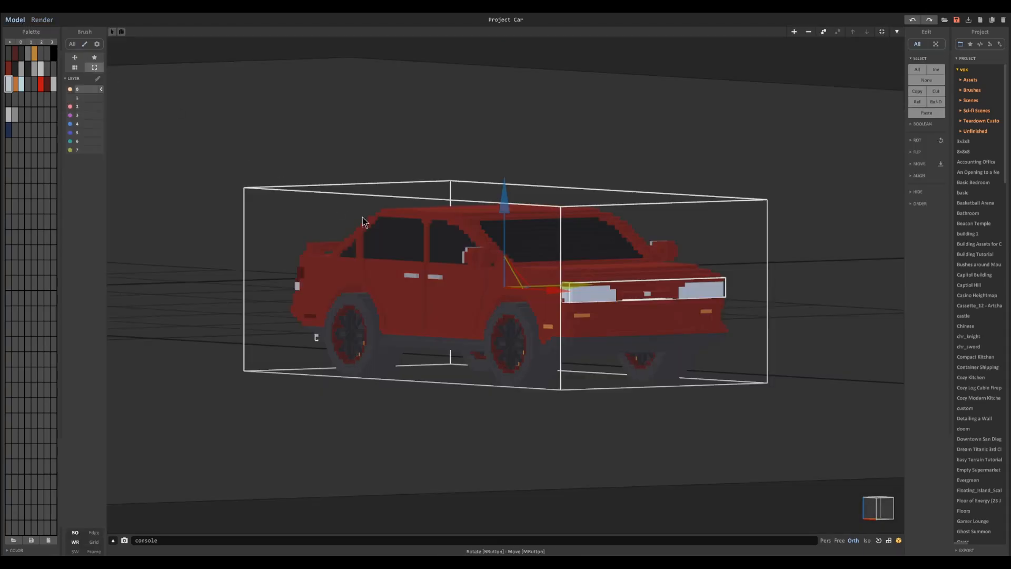
mouse_move(261, 203)
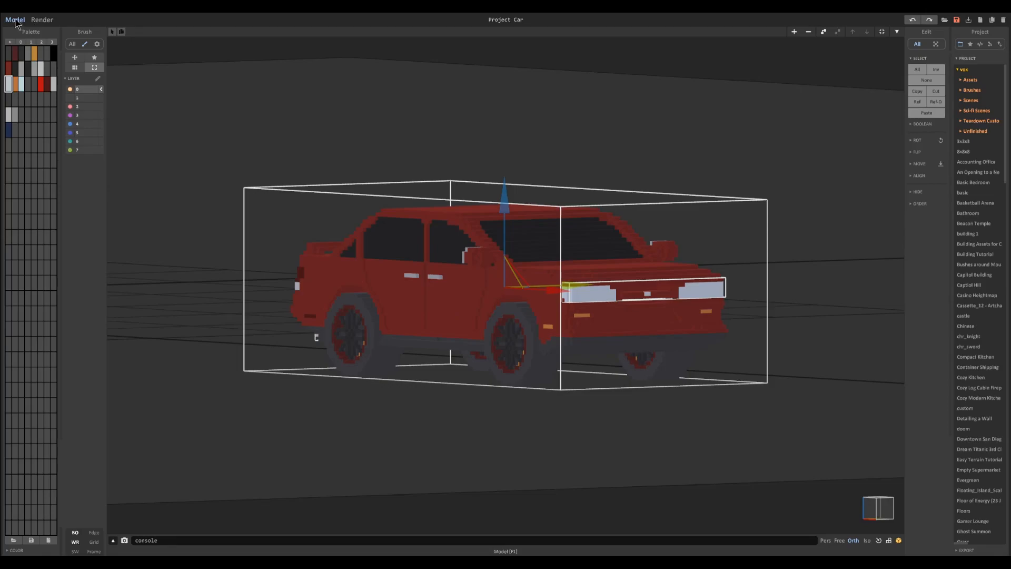
click(41, 19)
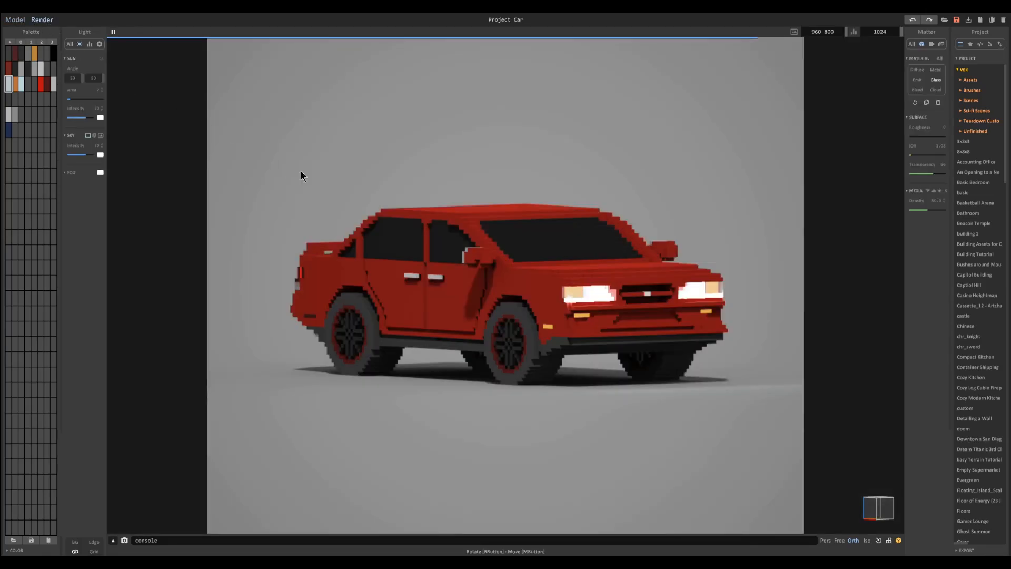
mouse_move(422, 249)
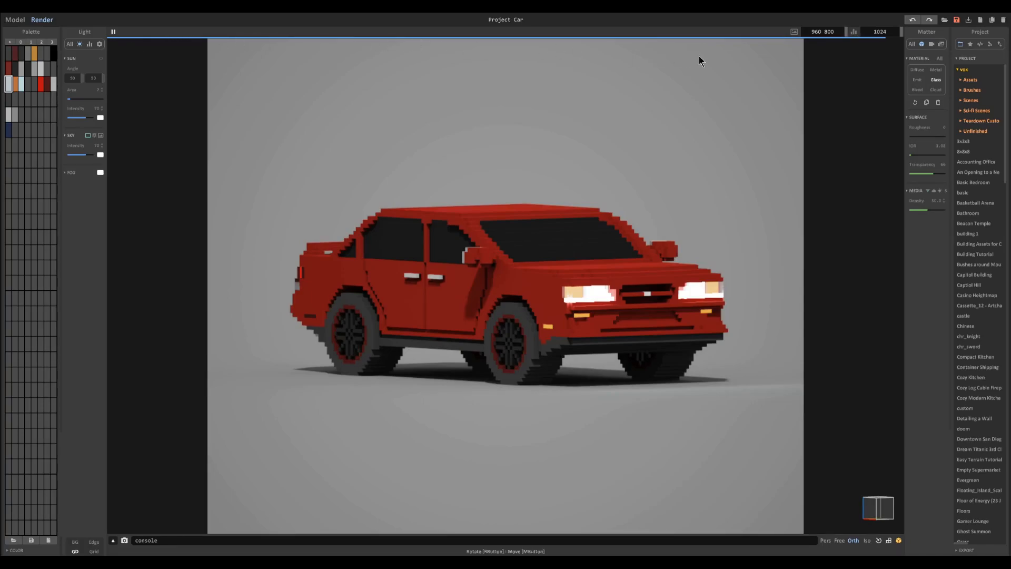
mouse_move(587, 135)
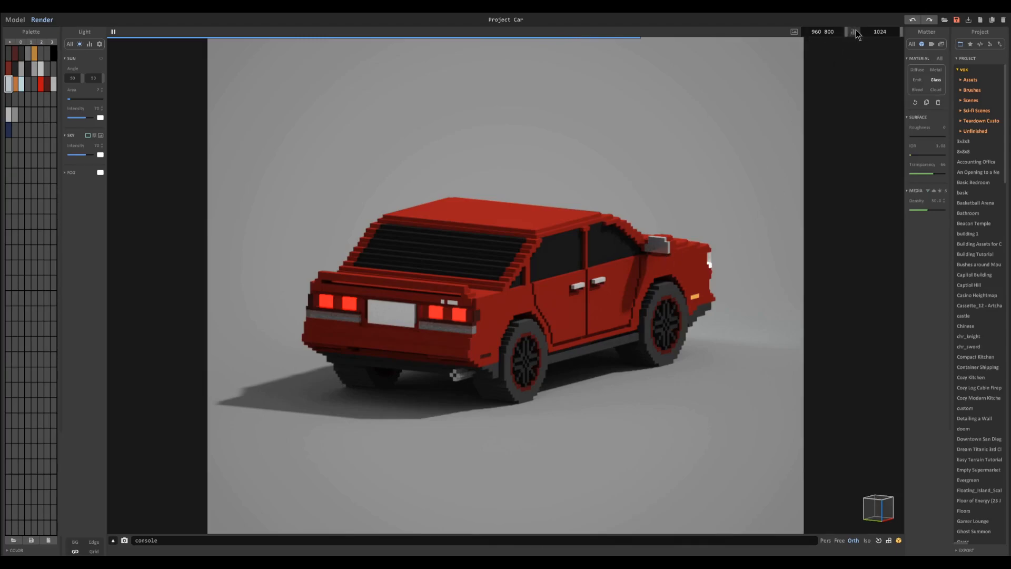
mouse_move(470, 340)
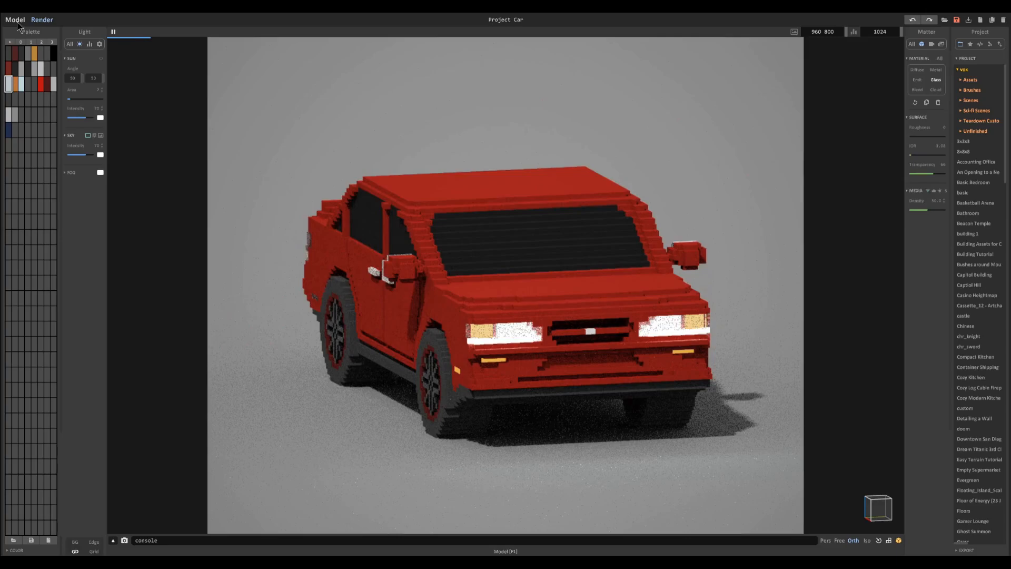
click(14, 19)
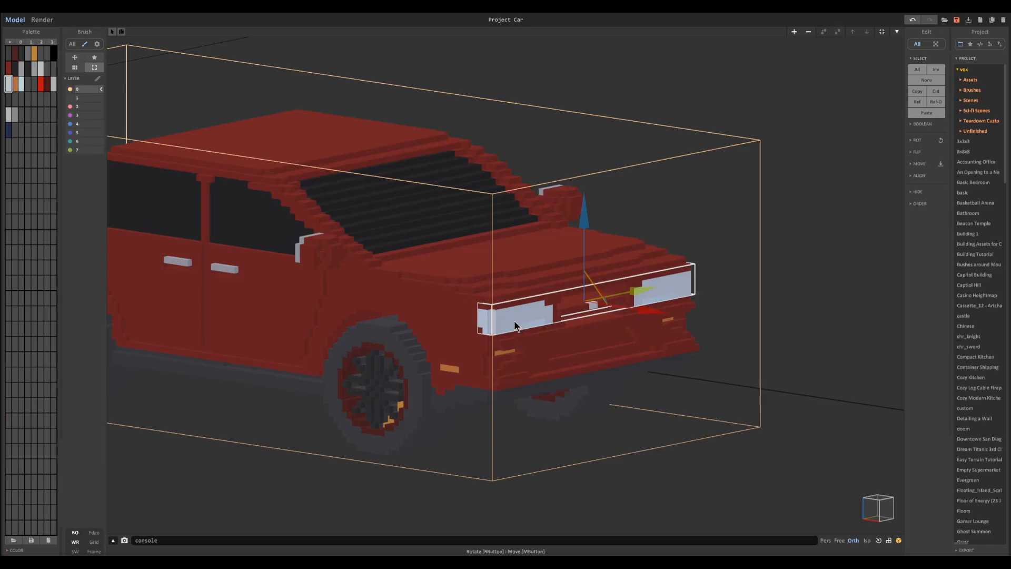
click(42, 19)
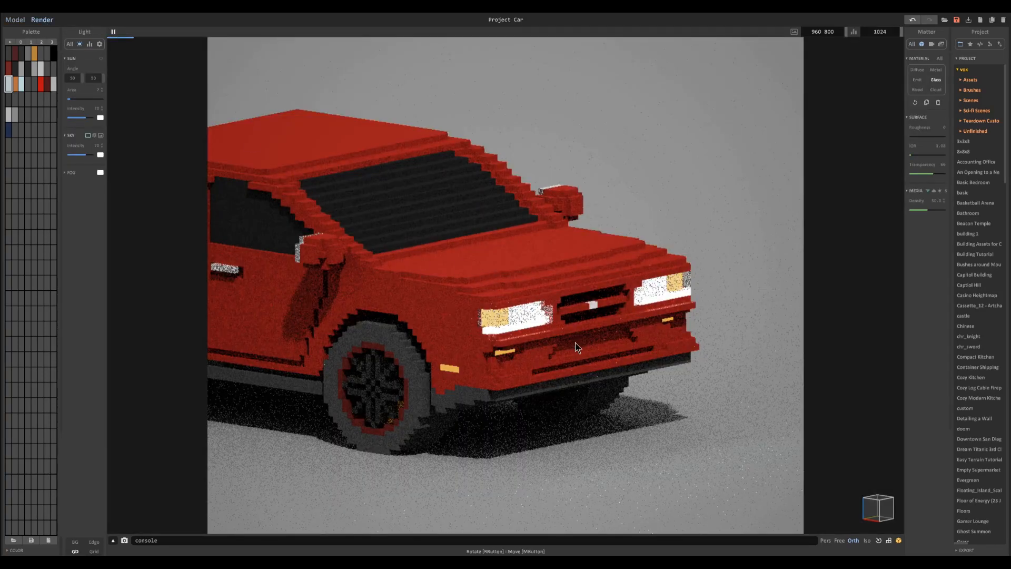
click(14, 19)
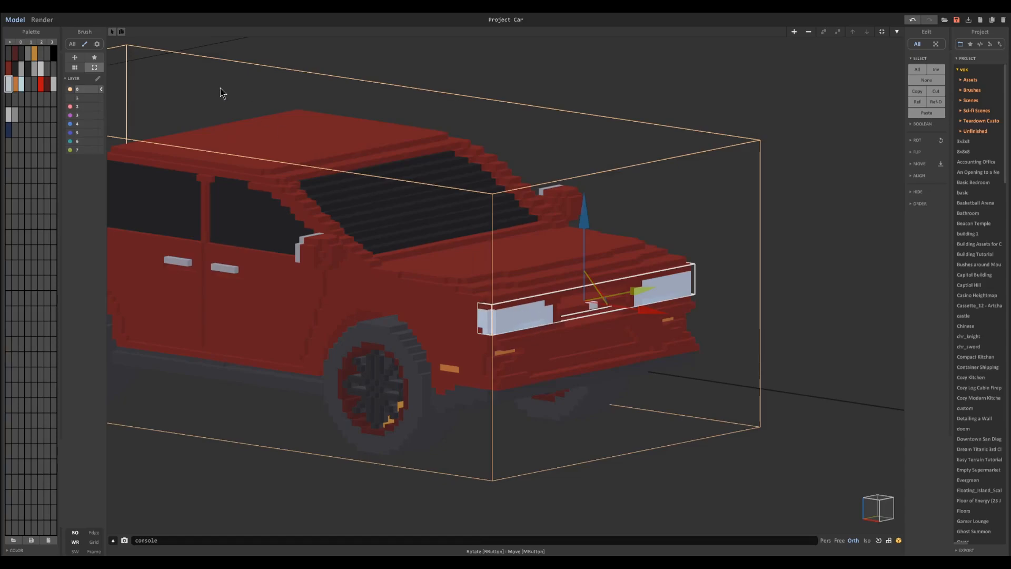
click(42, 19)
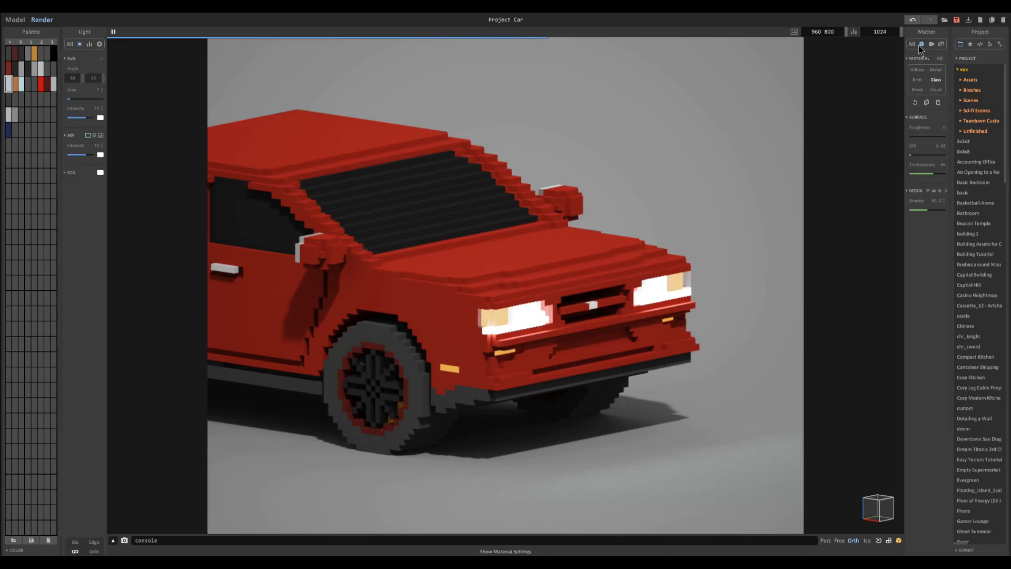
- In Matter settings, pick the roof colour and adjust its material so it renders pale pink
click(922, 44)
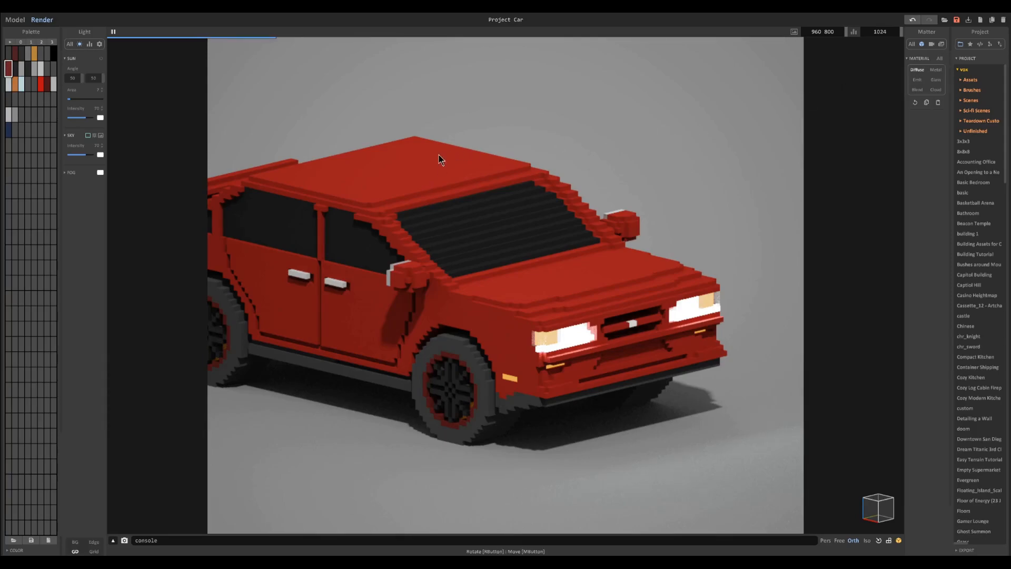
mouse_move(400, 184)
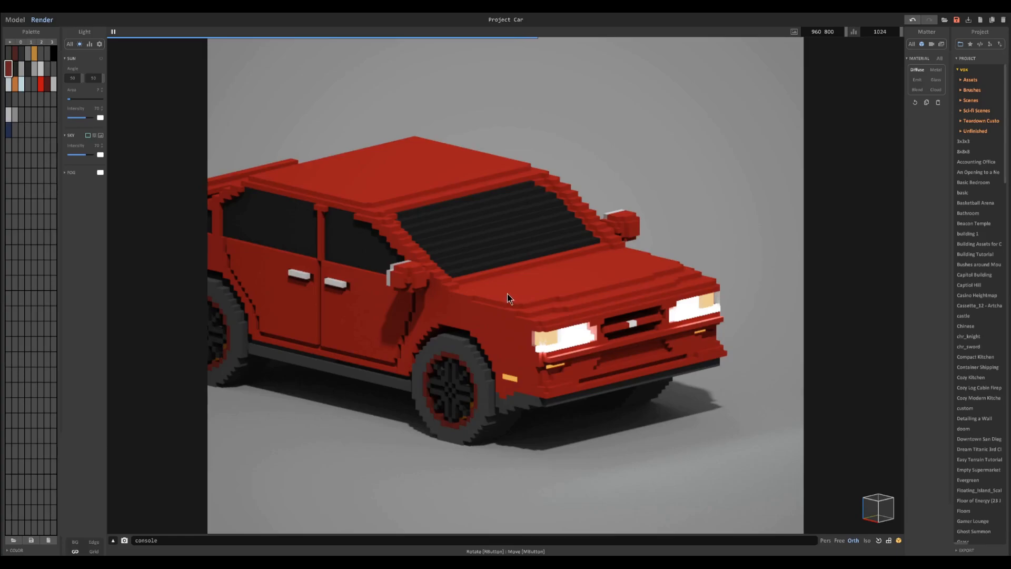
click(935, 70)
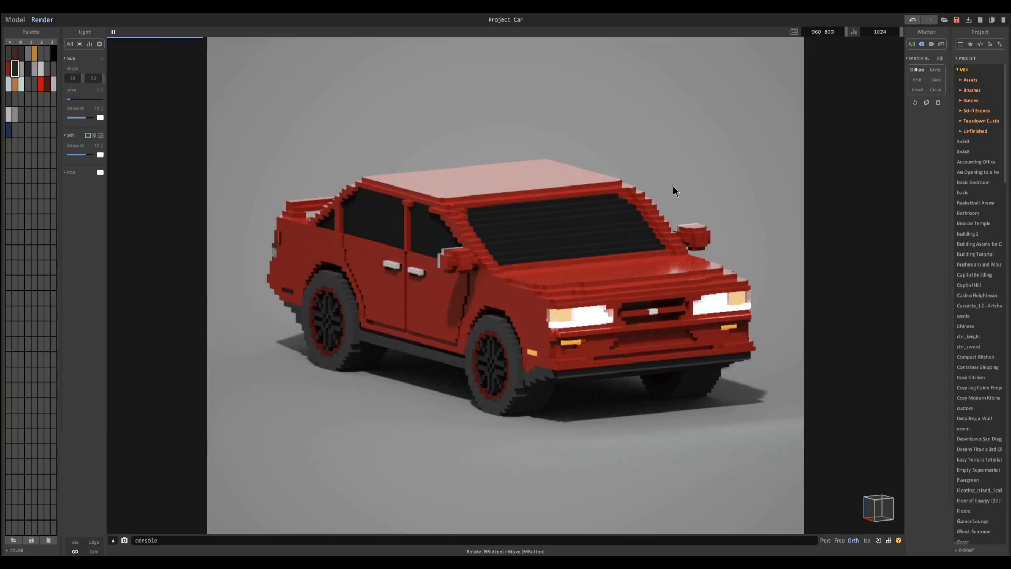
click(934, 78)
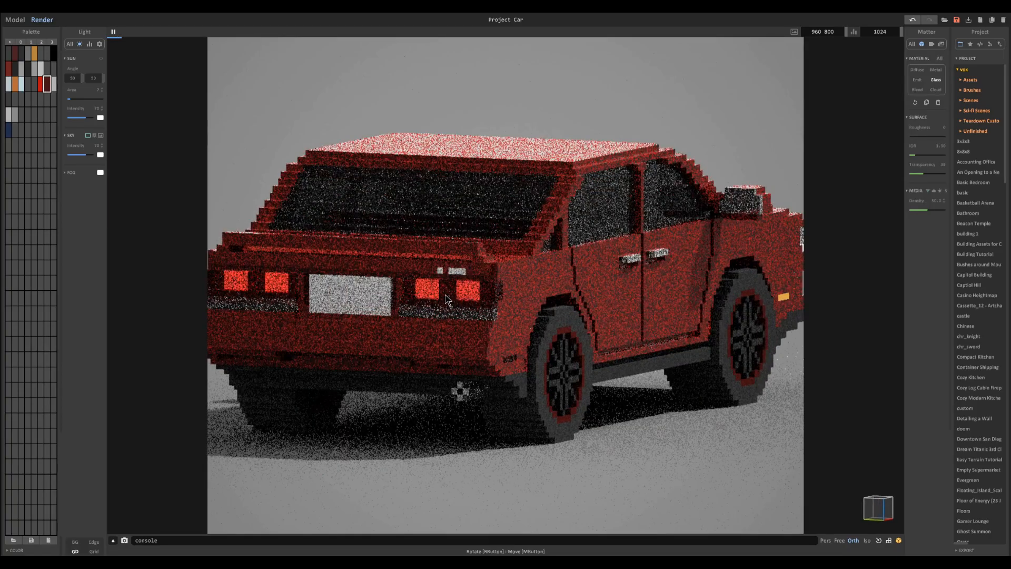
click(15, 18)
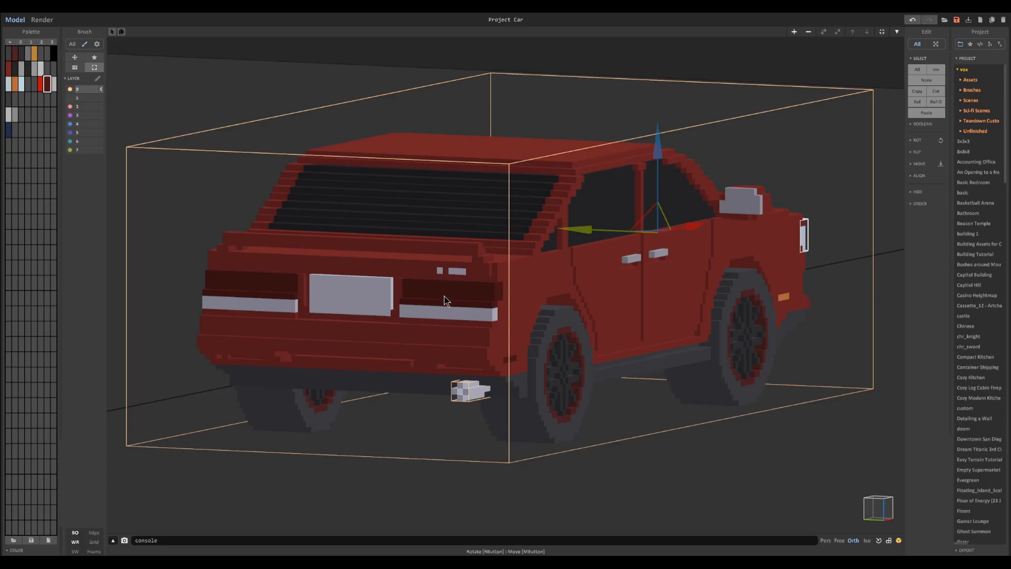
click(41, 19)
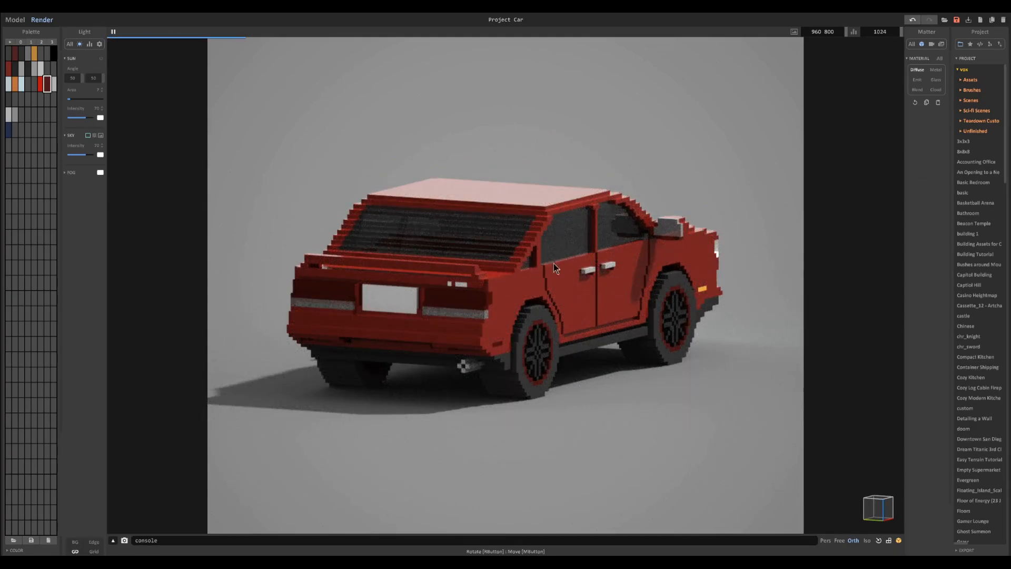
click(935, 79)
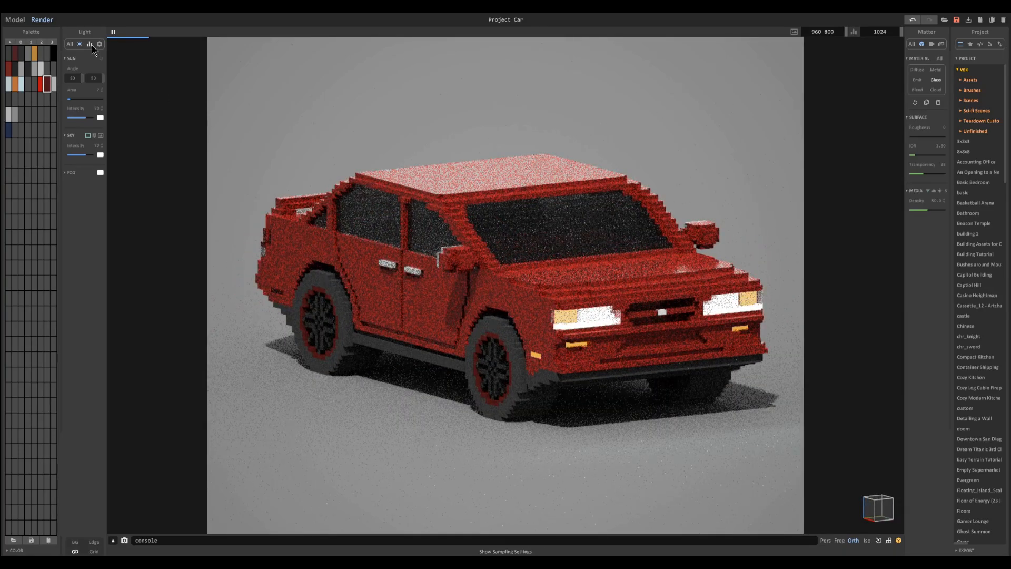
- Show the render sampling settings, then return to the modeling scene
click(88, 45)
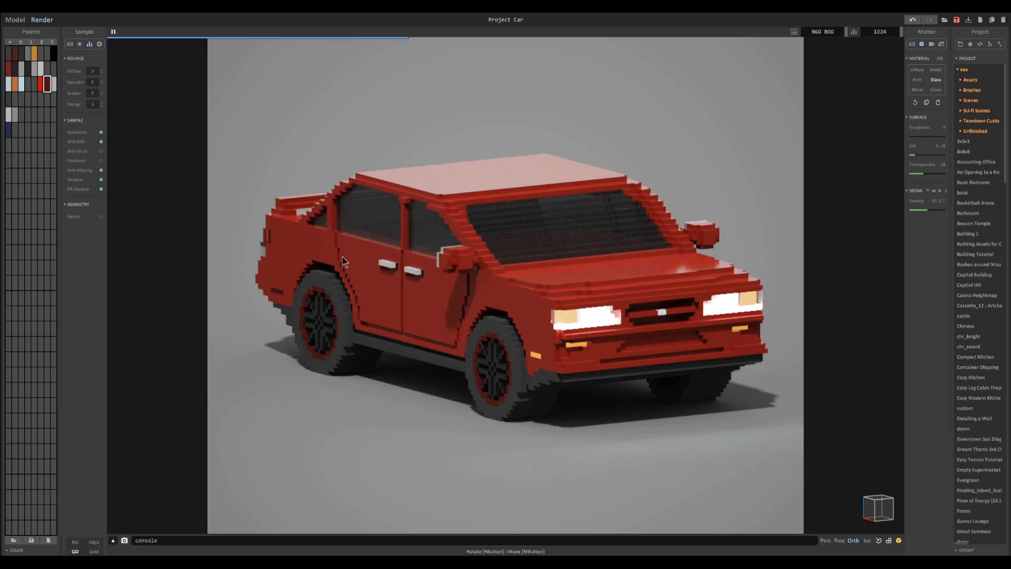
click(15, 19)
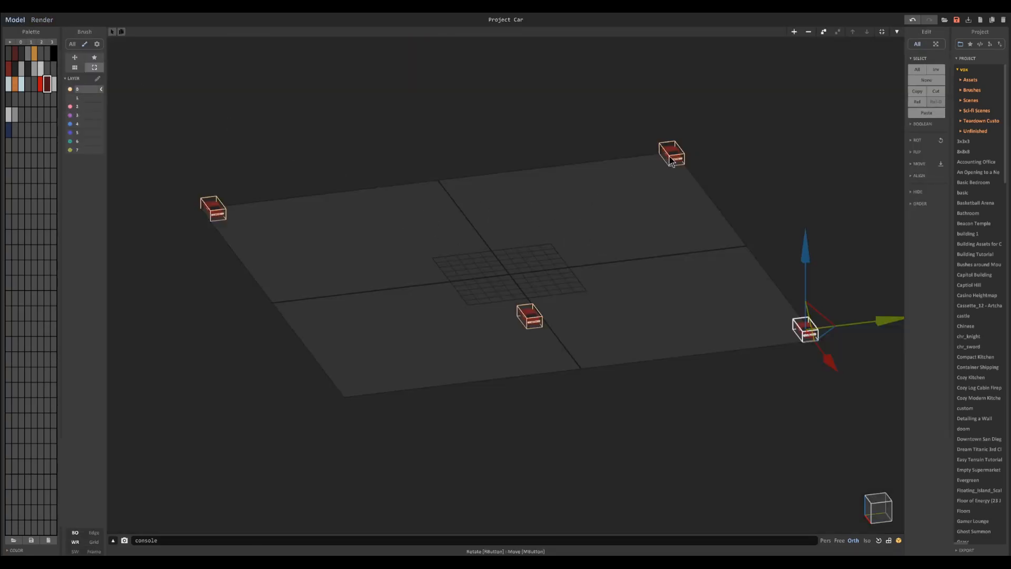
mouse_move(216, 215)
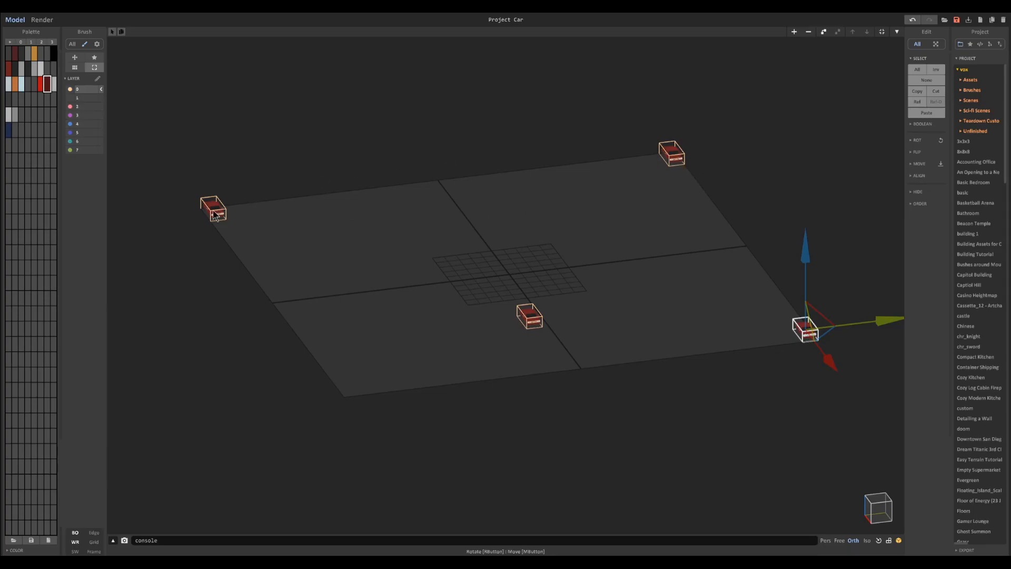
mouse_move(668, 163)
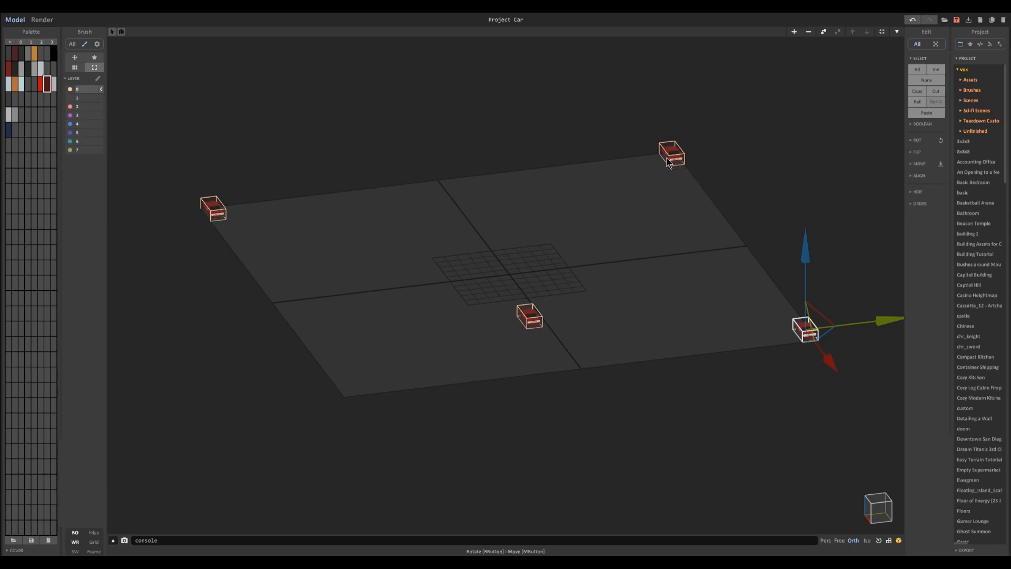
mouse_move(558, 196)
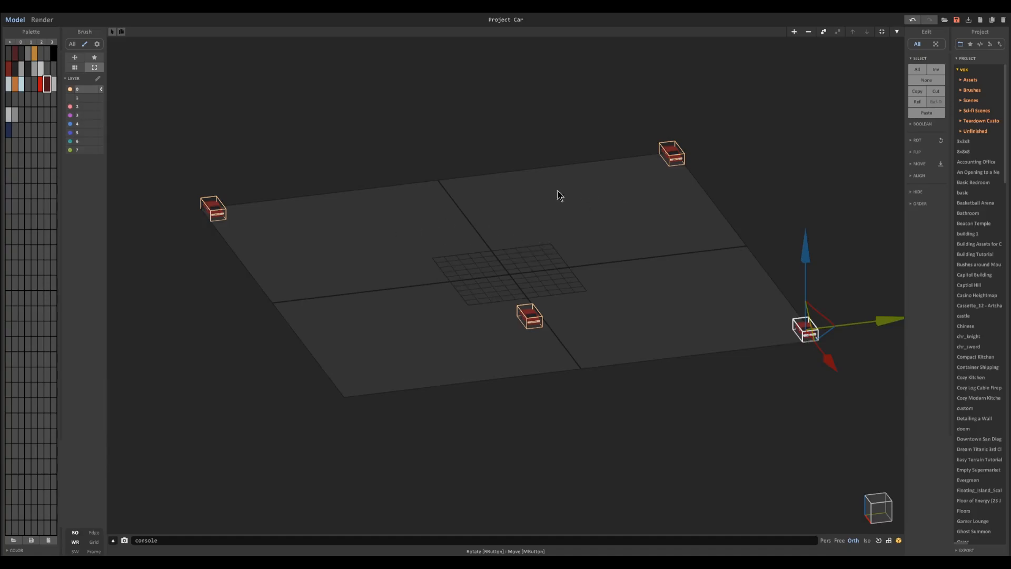
- Check the render, look at the car in Model mode, then return to the lit render
click(41, 19)
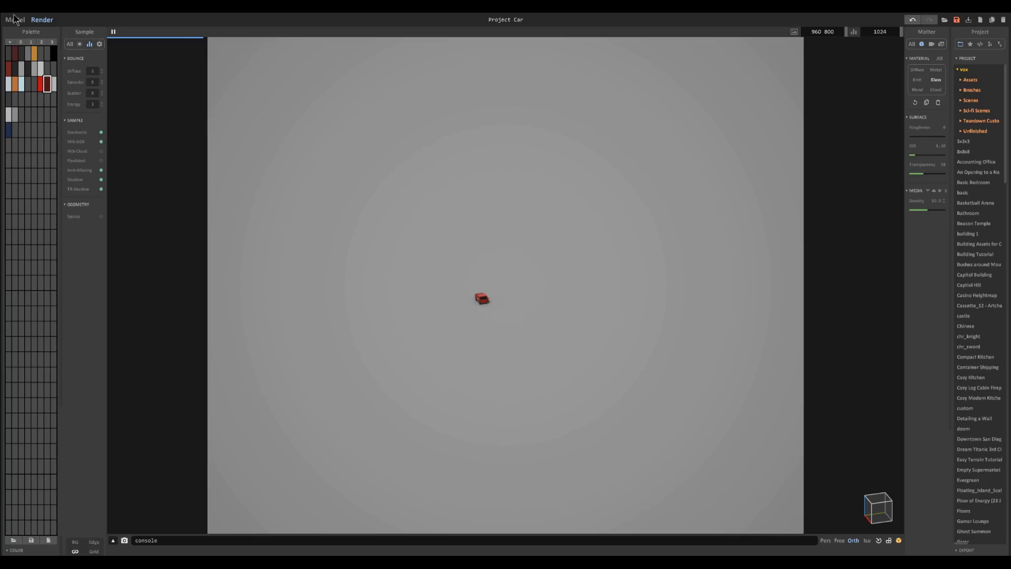
click(15, 19)
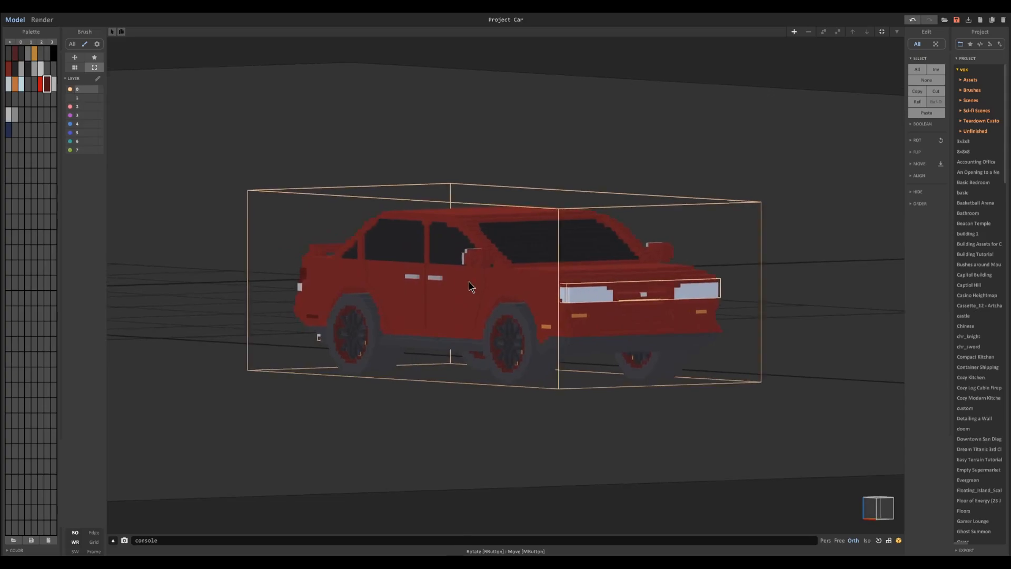
click(42, 19)
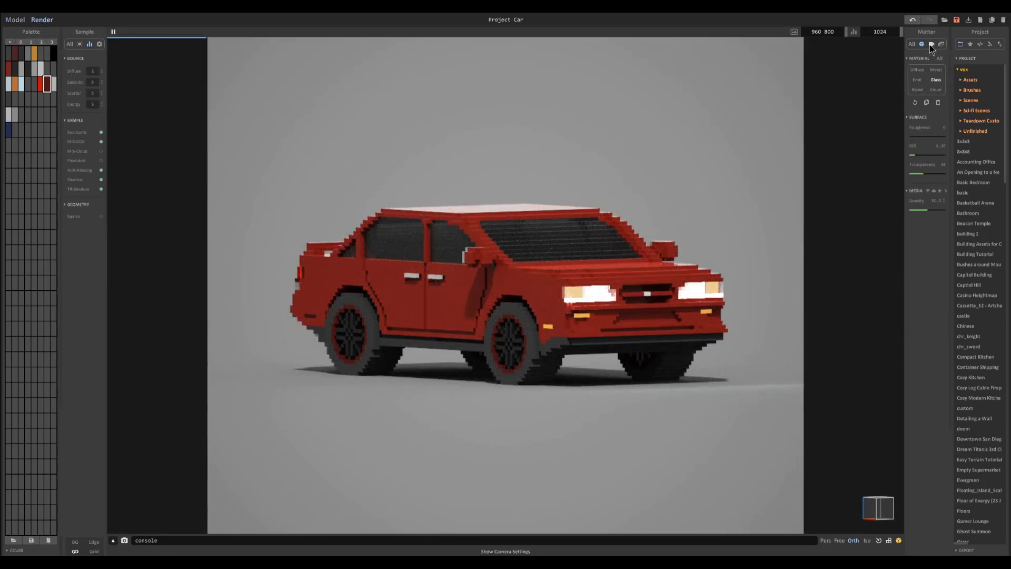
- Show the Camera settings with Lens, Film and Bloom options for the render
click(930, 44)
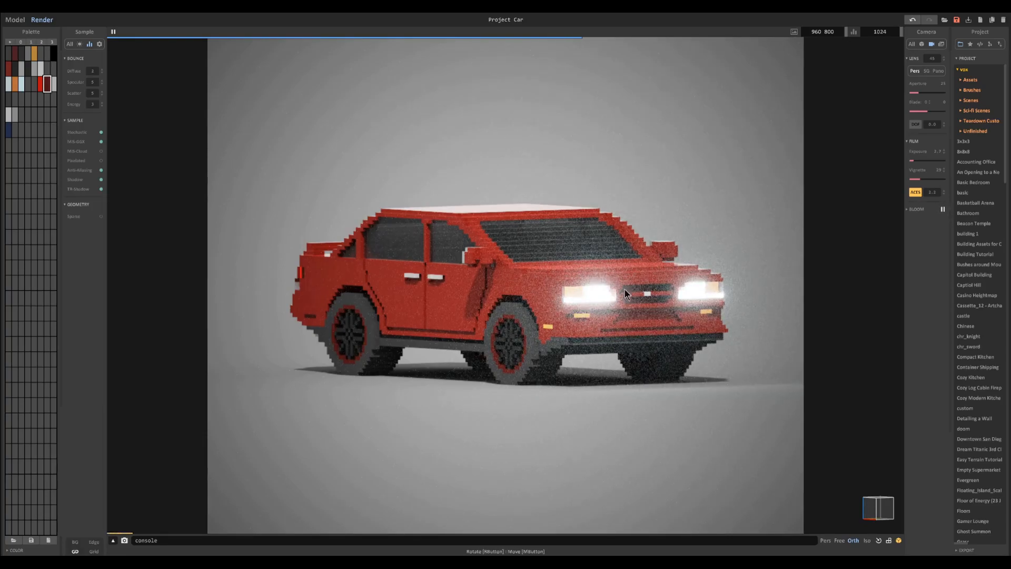
mouse_move(585, 303)
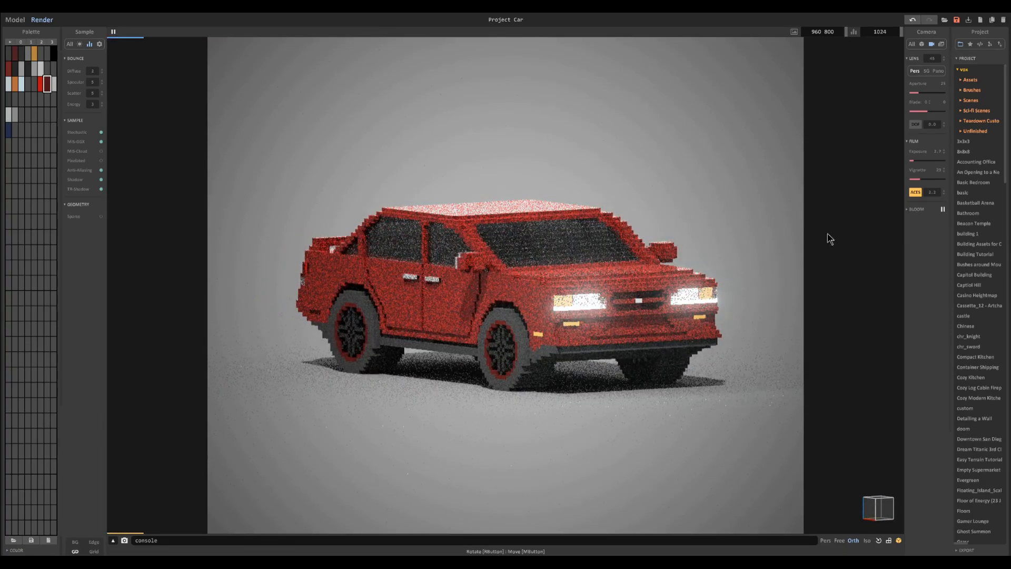
- Enable Bloom so the headlights get a soft glow
click(915, 208)
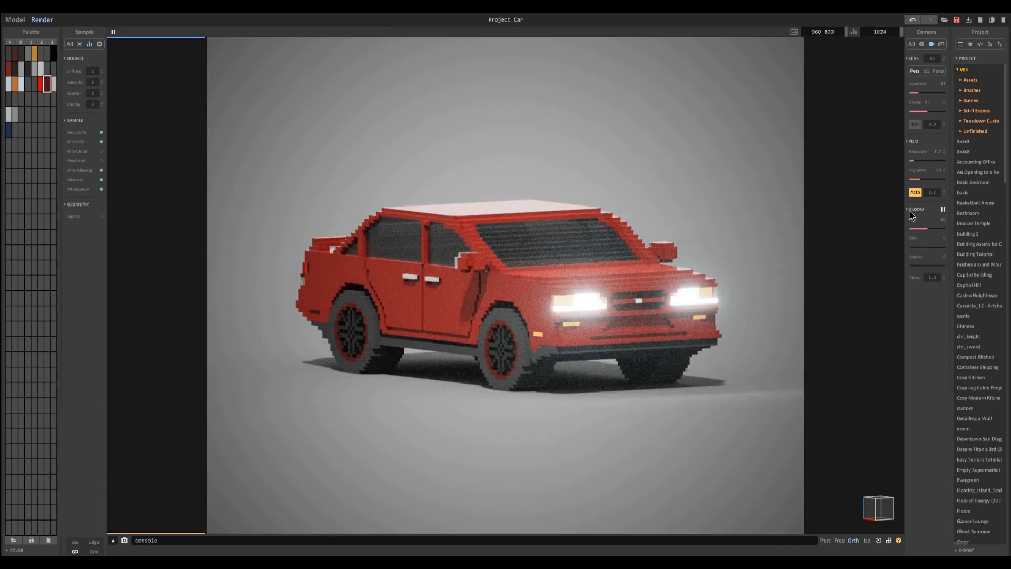
click(925, 219)
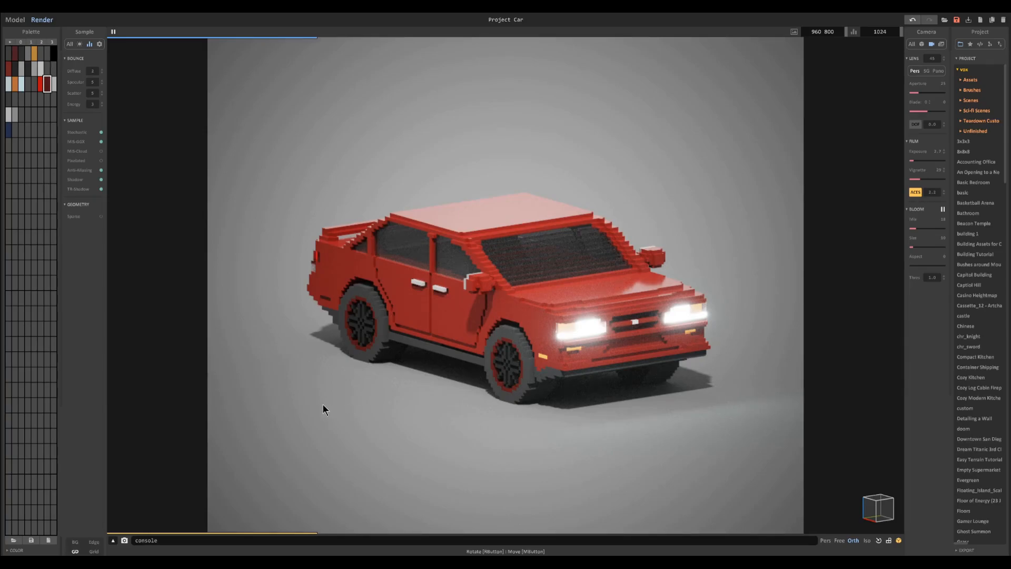
mouse_move(889, 87)
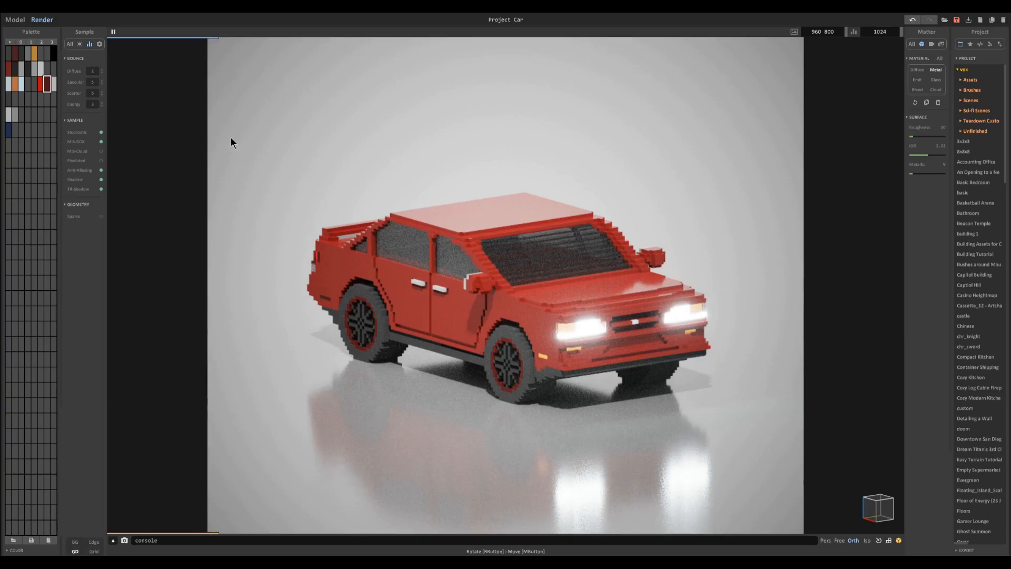
- Show the Display settings for ground and background colour
click(99, 44)
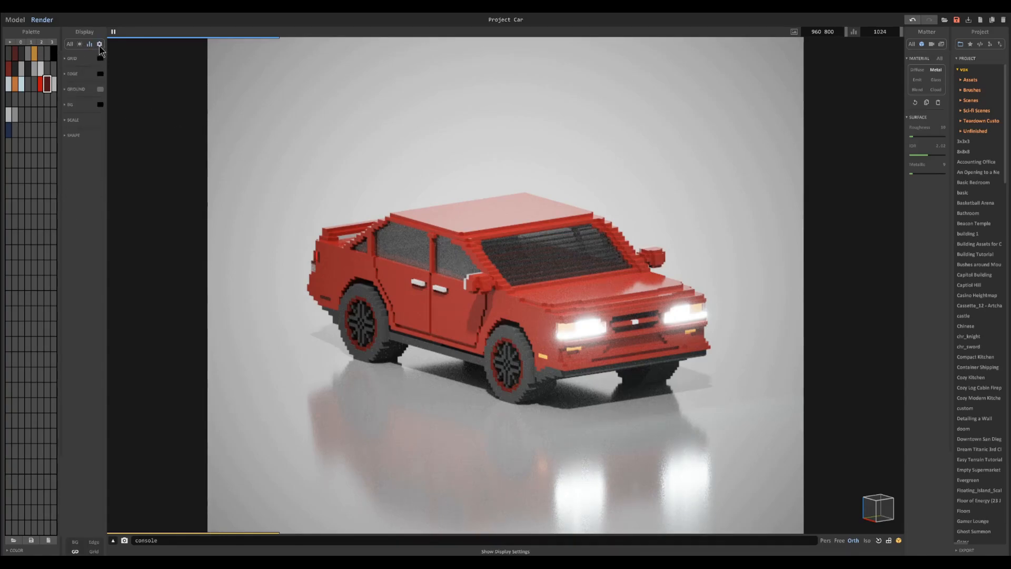
mouse_move(275, 364)
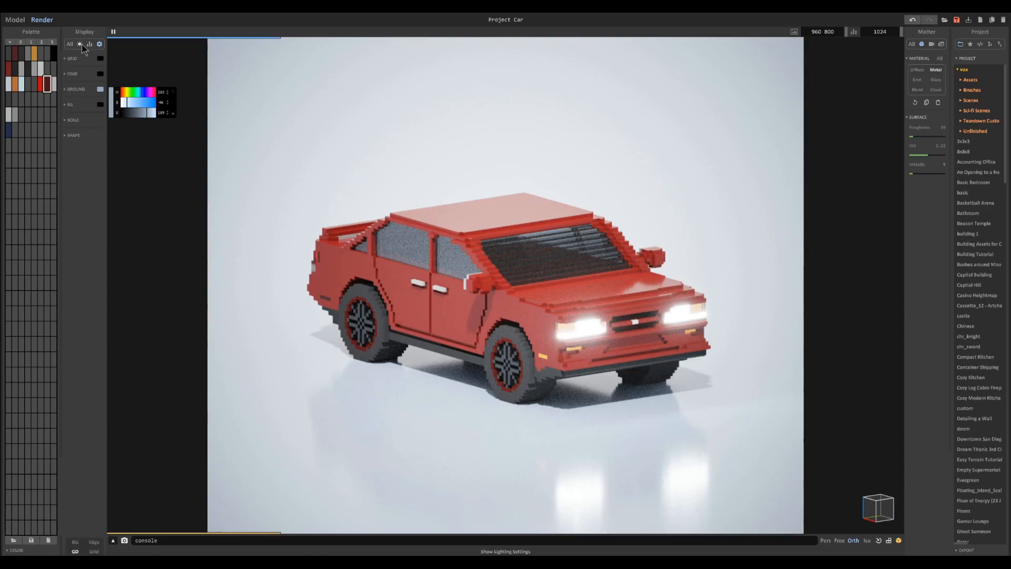
- Show the Light settings with Sun, Sky and Fog sections
click(79, 45)
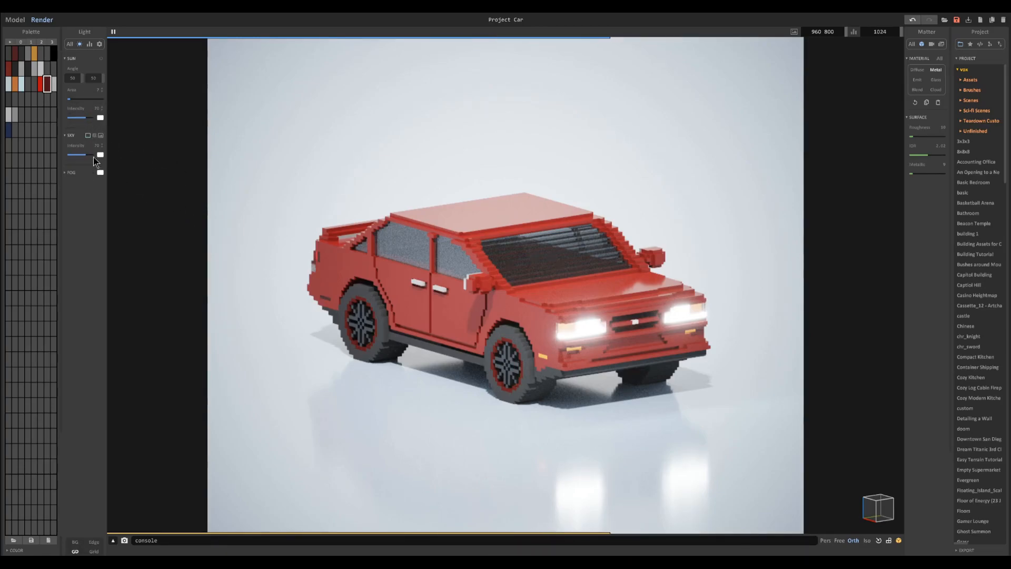
click(94, 135)
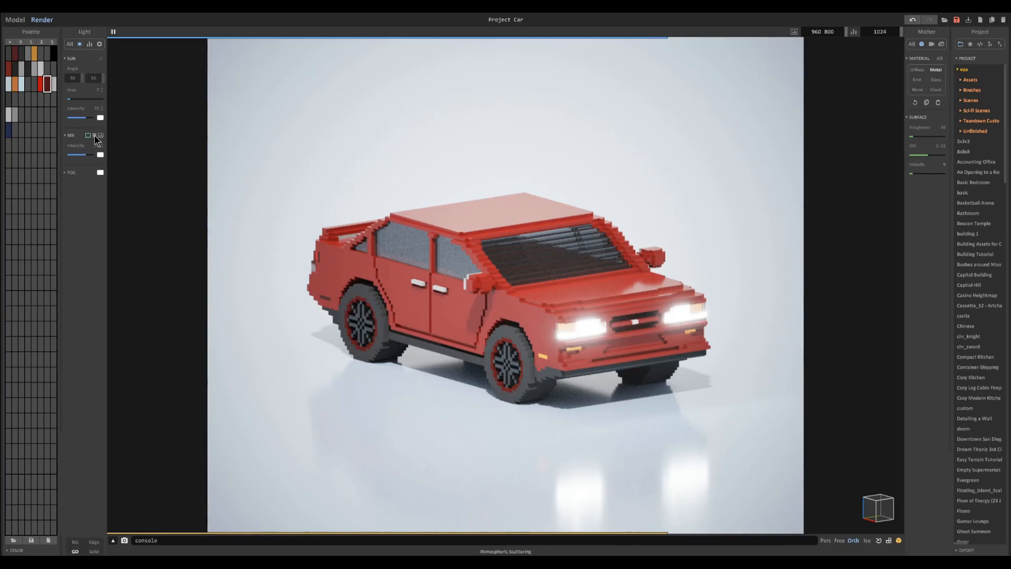
- Set Sky to Atmospheric Scattering and lower the sun to the horizon for warm sunset light
click(94, 135)
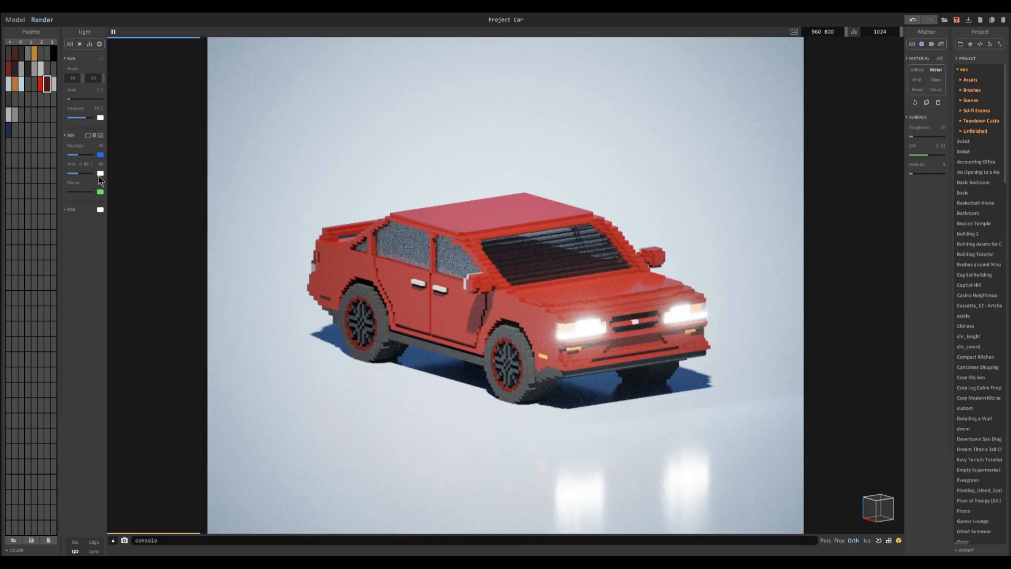
click(825, 540)
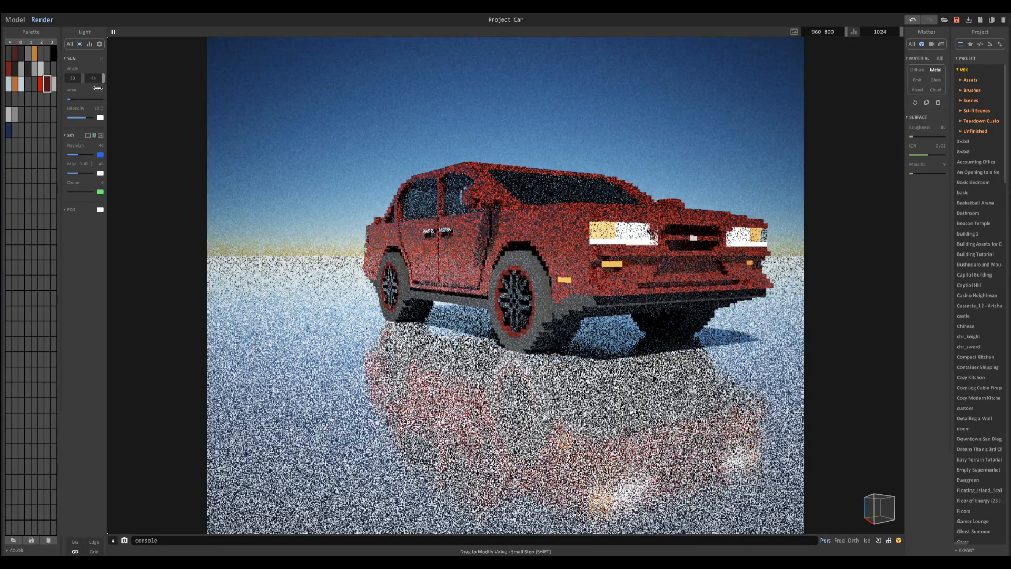
drag(94, 77, 75, 77)
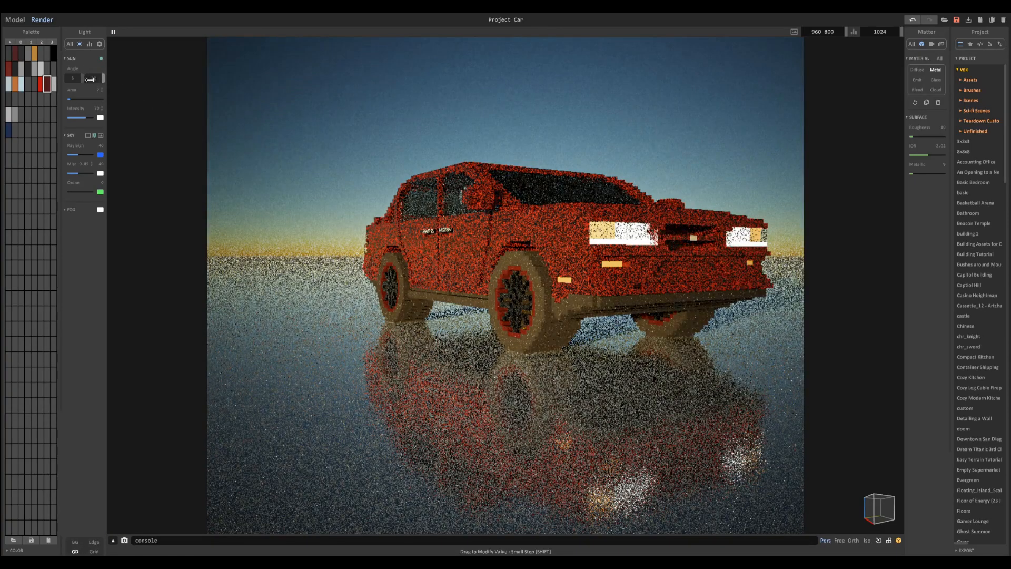
drag(93, 79, 119, 82)
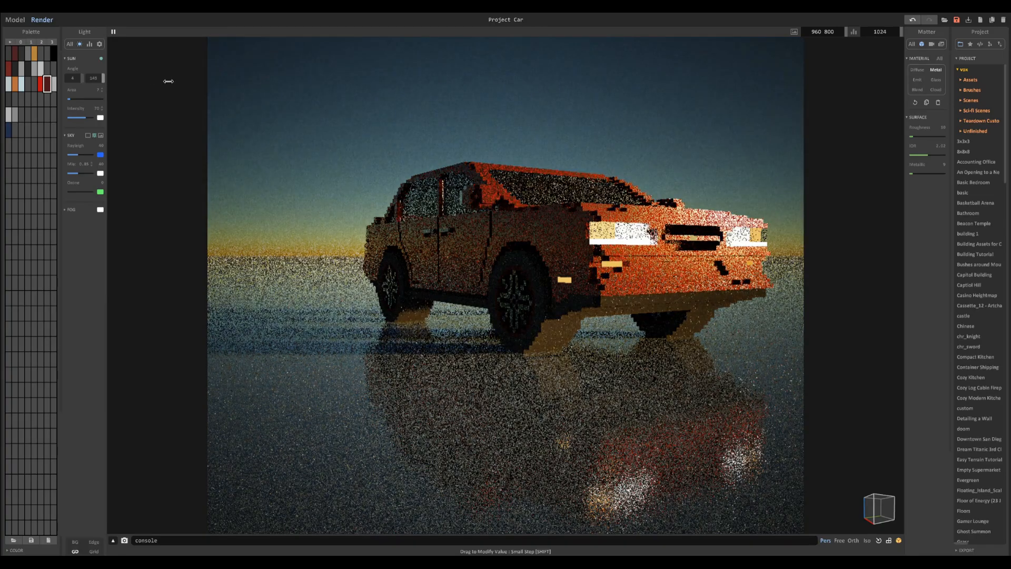
drag(167, 81, 249, 100)
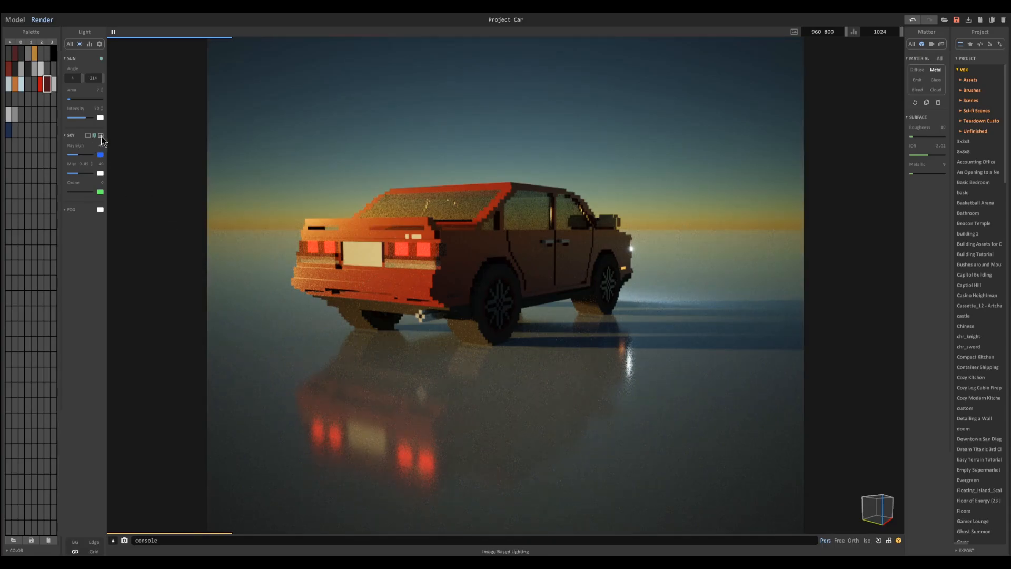
- Try Image Based Lighting with two rotated HDR skies, then return to Atmospheric Scattering
click(100, 135)
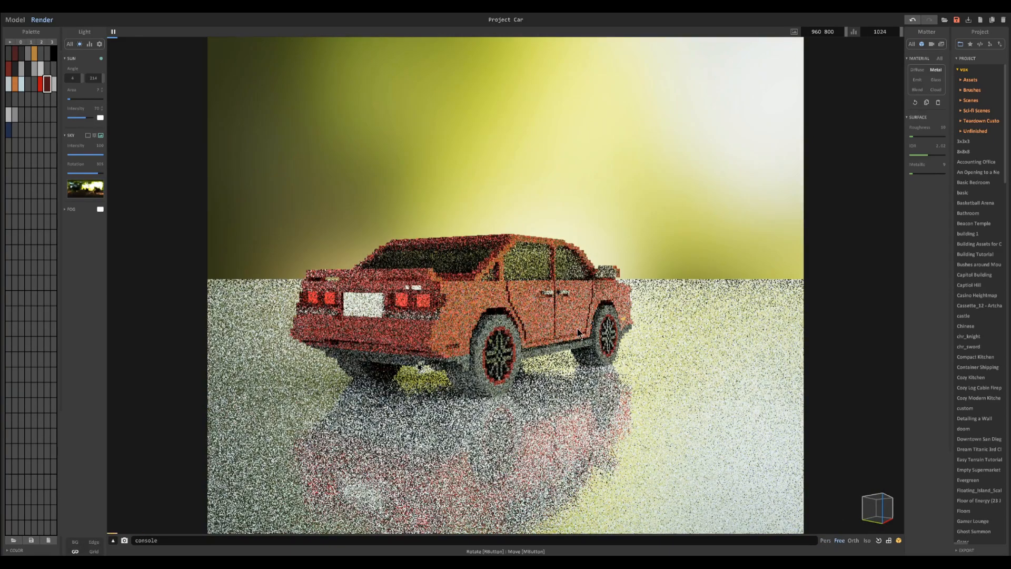
click(852, 540)
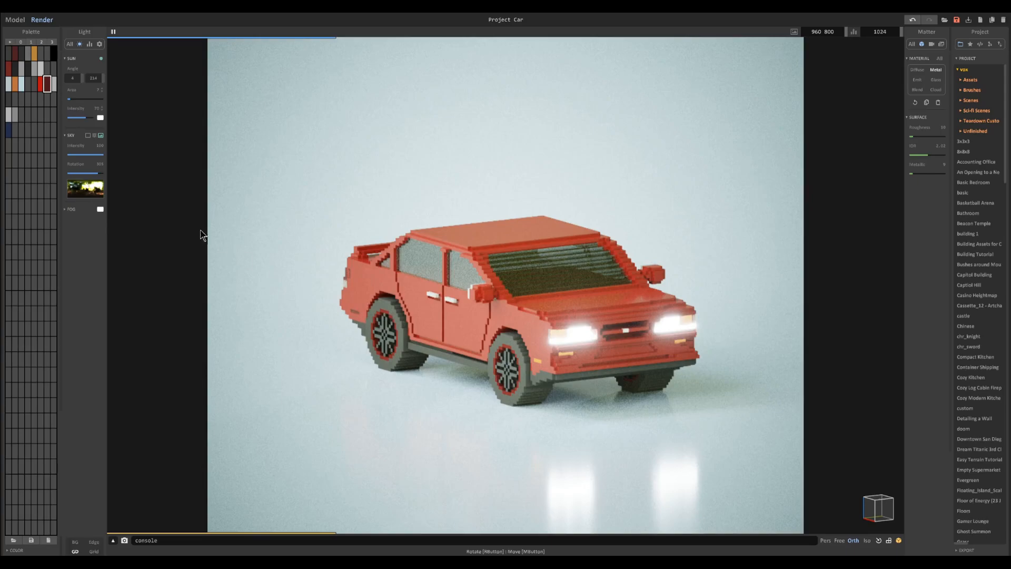
mouse_move(359, 280)
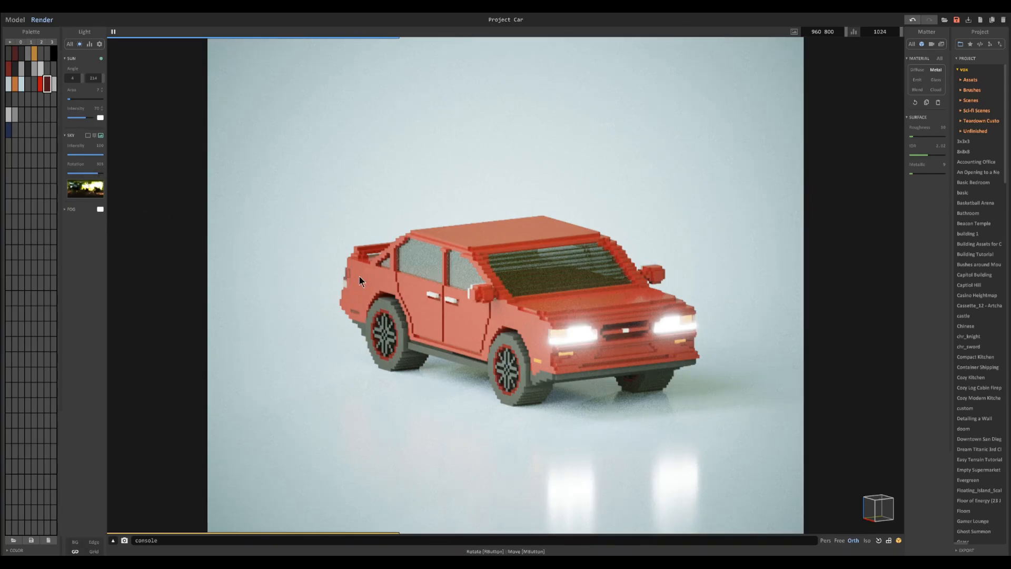
mouse_move(274, 243)
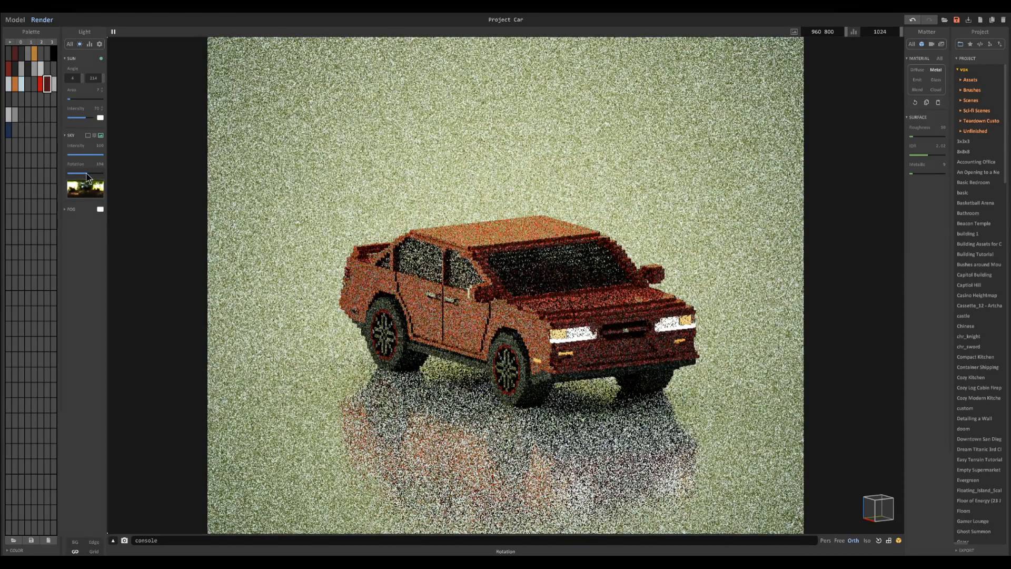
drag(77, 172, 94, 173)
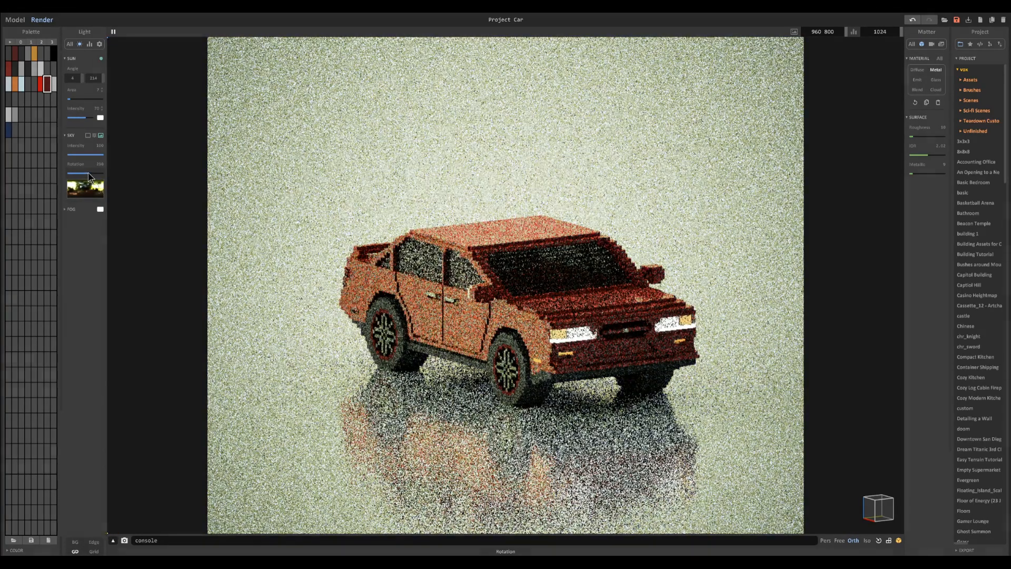
click(84, 187)
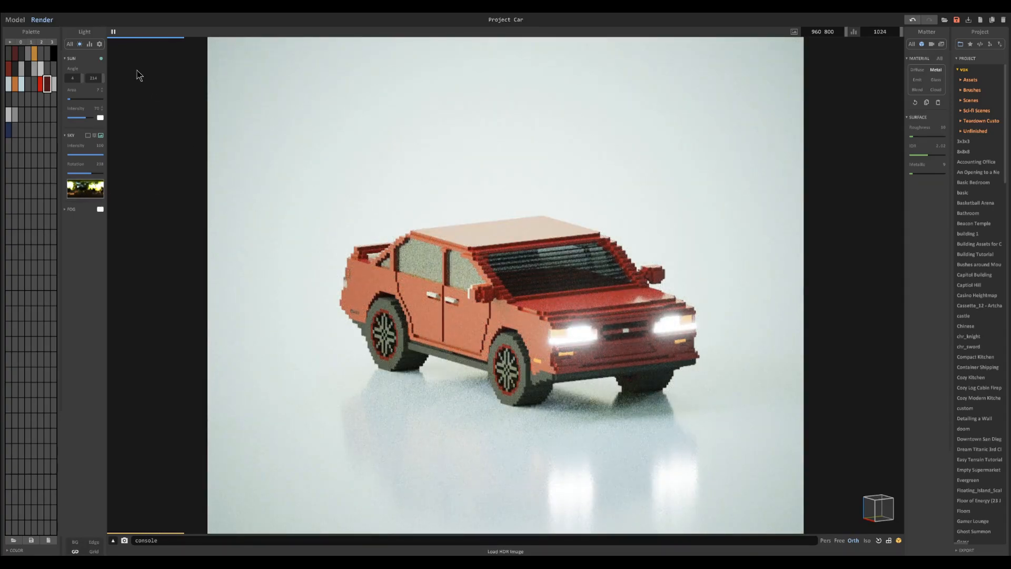
mouse_move(172, 101)
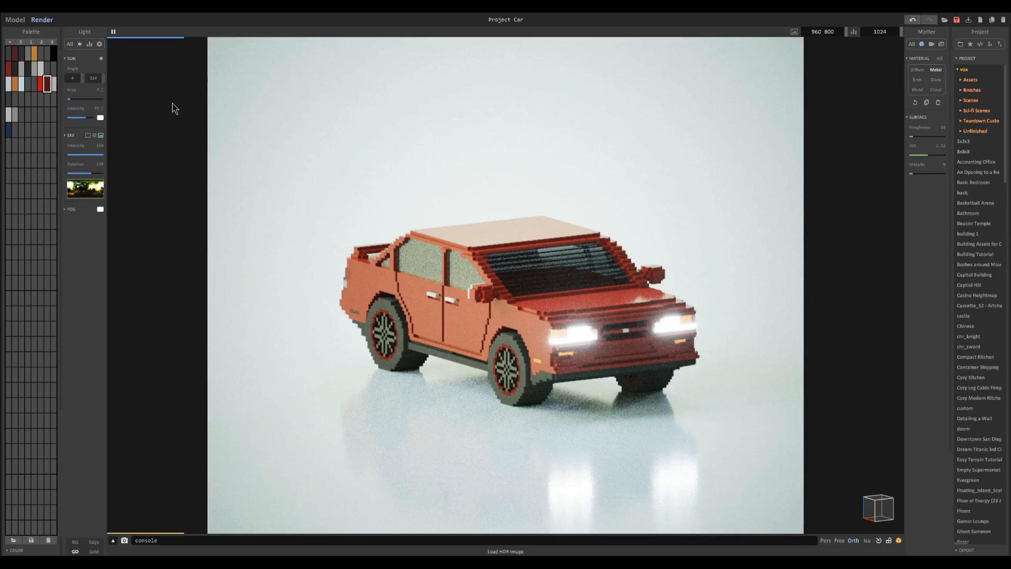
mouse_move(400, 287)
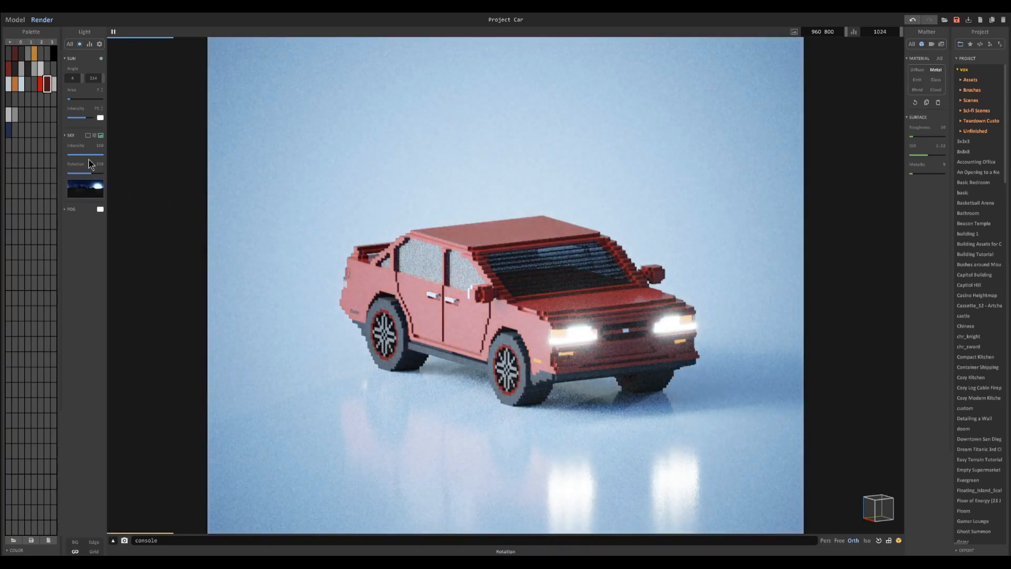
drag(90, 165, 85, 176)
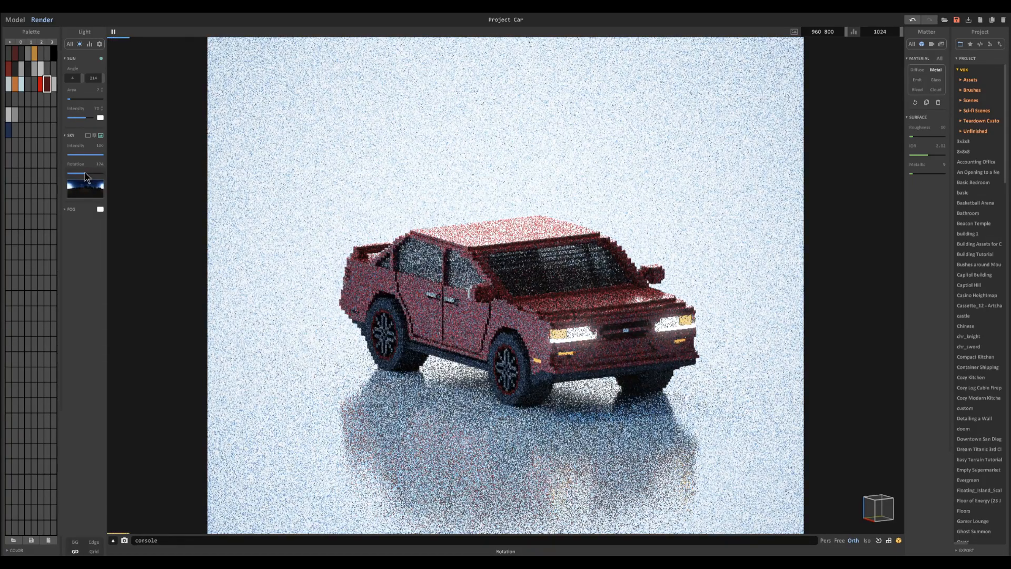
click(94, 135)
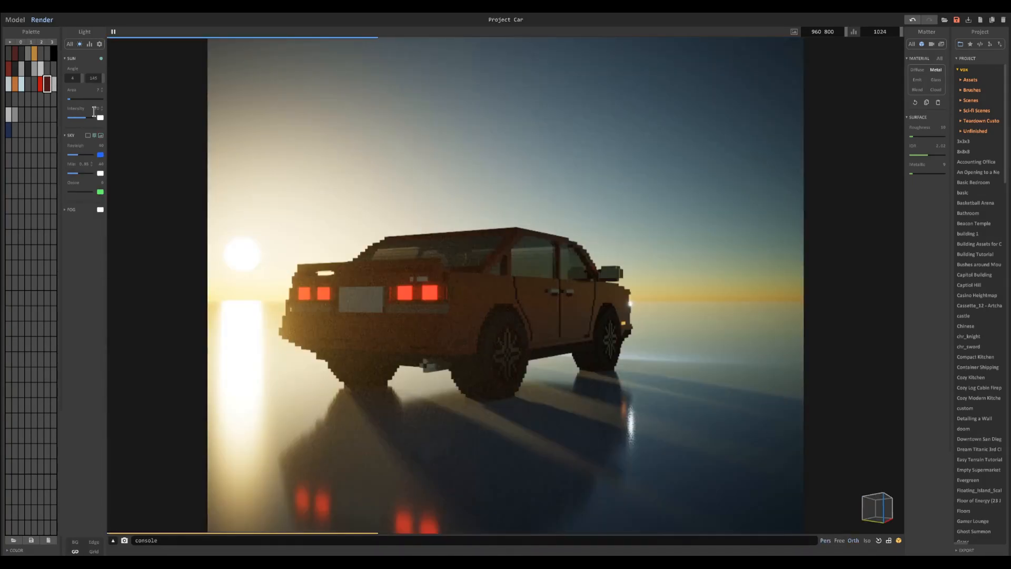